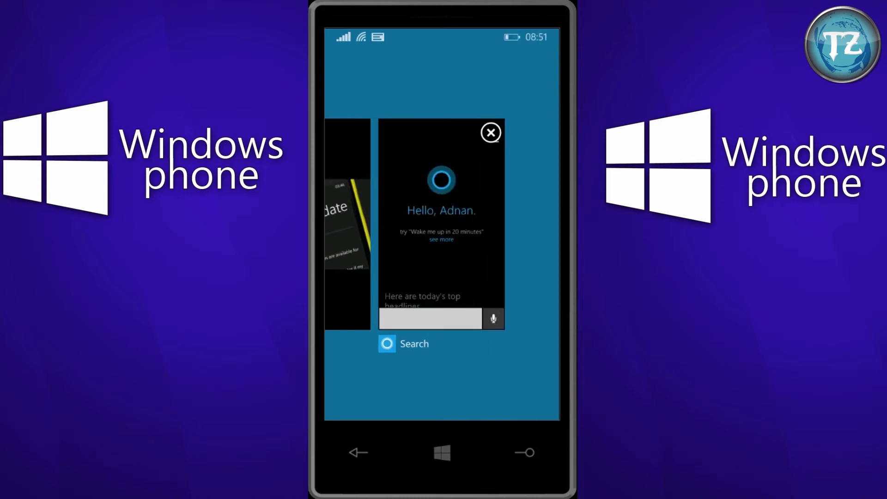
Step: Open the speech settings and show the speech language choices, English (United Kingdom) selected
click(441, 221)
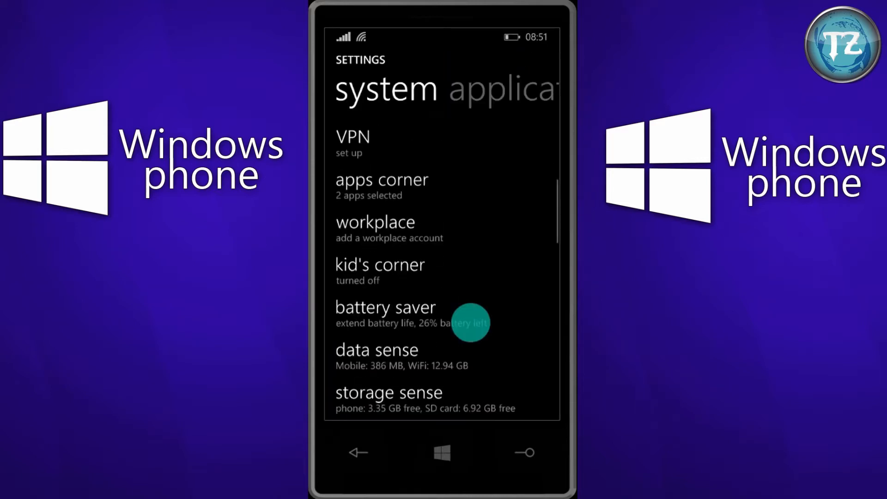
scroll(up, 3)
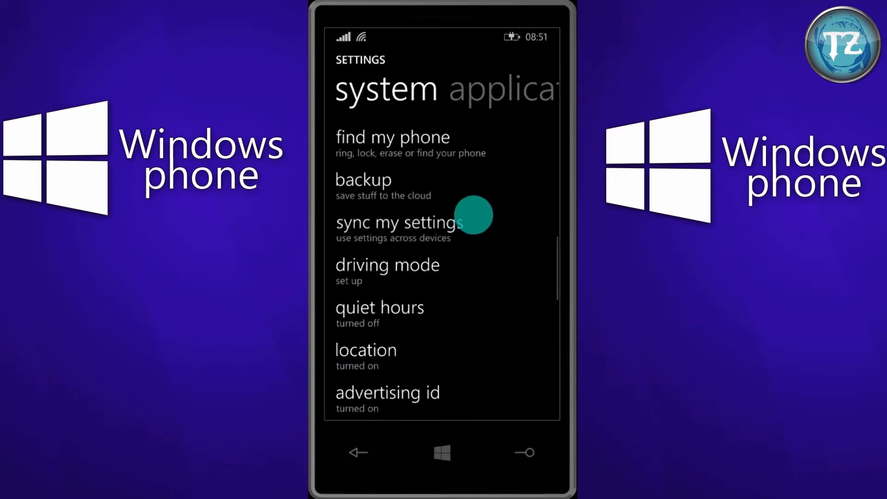
scroll(down, 3)
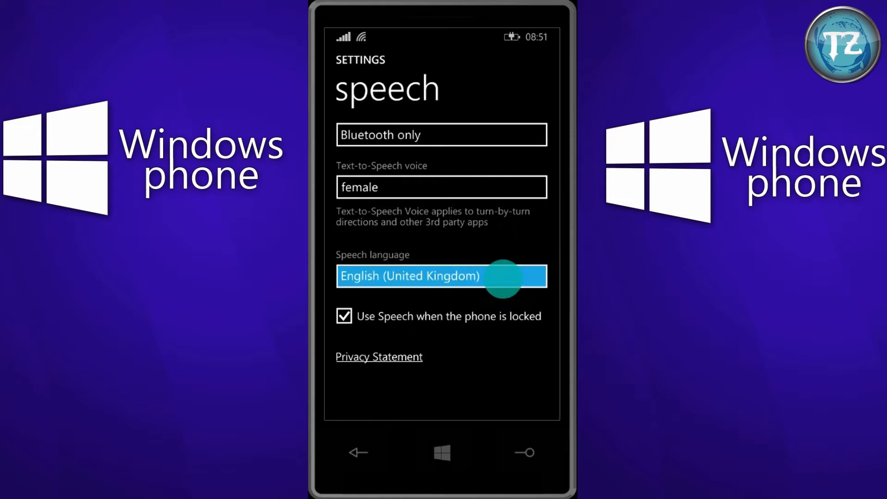
click(441, 277)
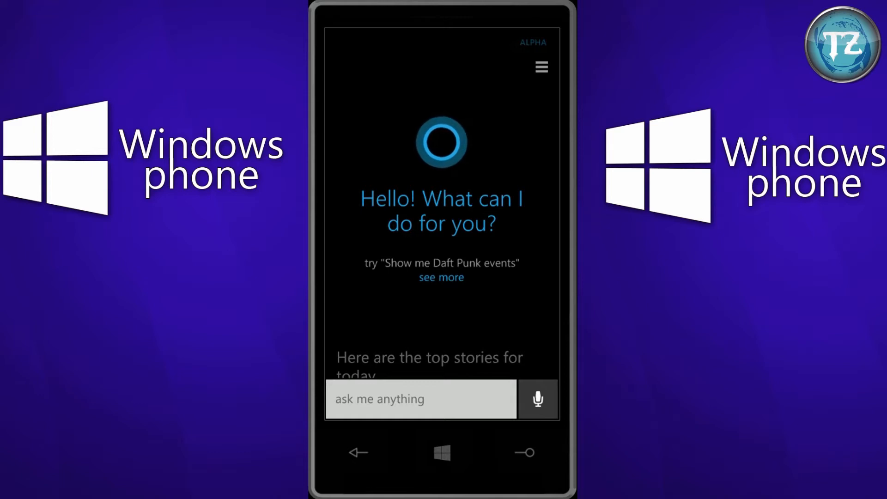
Step: Close Cortana and return to the Start screen
click(441, 453)
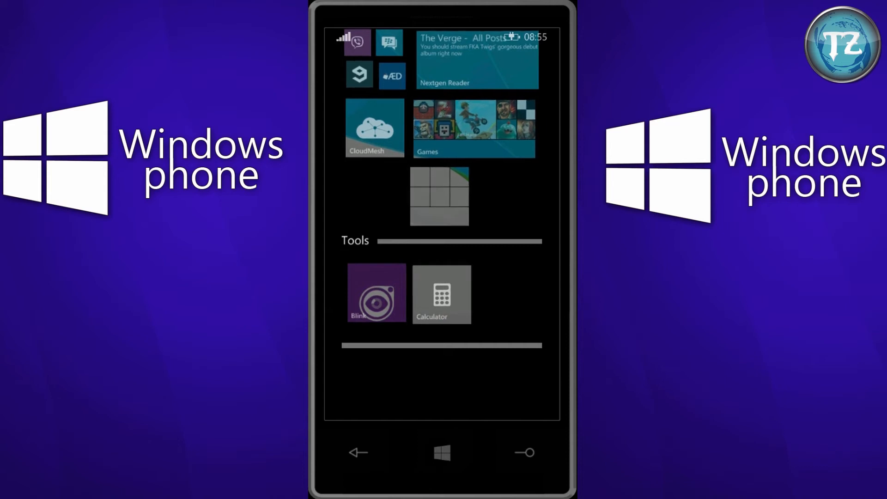
Step: Scroll the Start screen to move Calculator out of the Tools folder
scroll(down, 3)
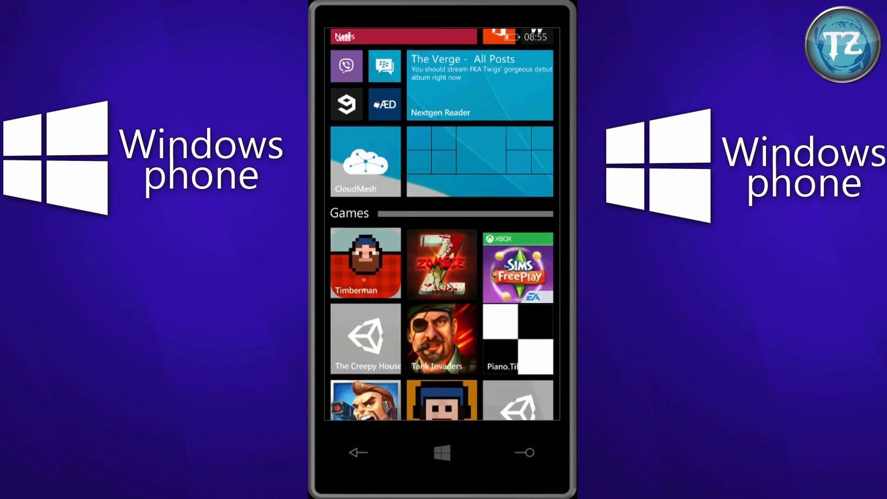
scroll(down, 3)
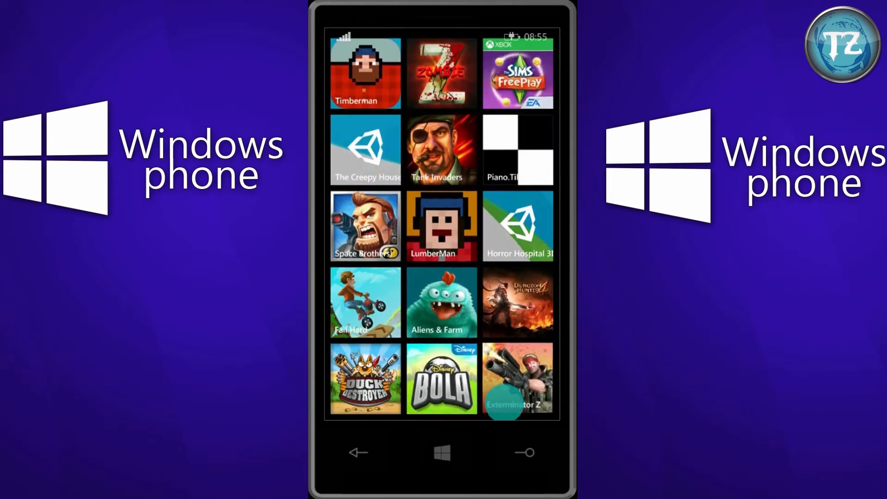
scroll(down, 3)
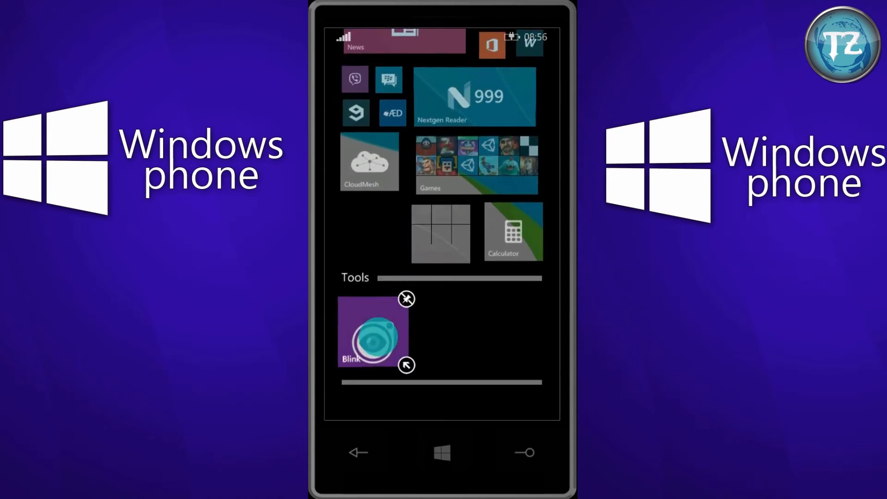
scroll(up, 3)
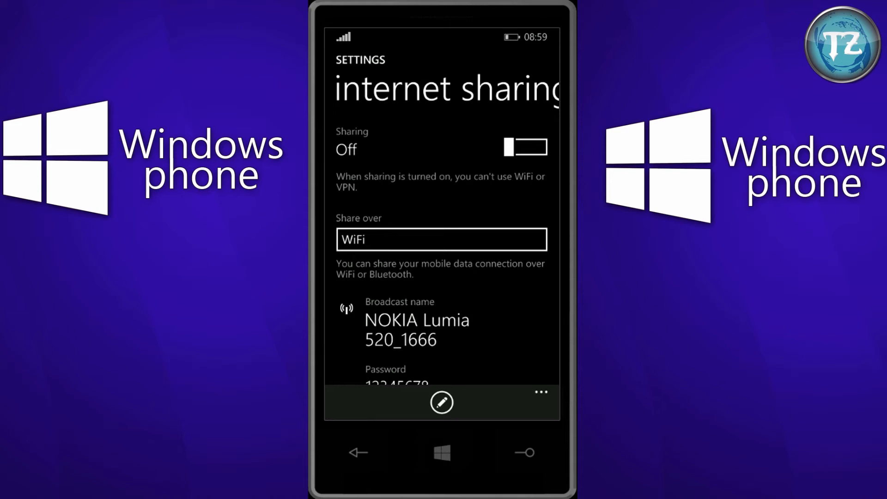
Step: Switch internet sharing's Share over option to Bluetooth, then back to WiFi
click(441, 239)
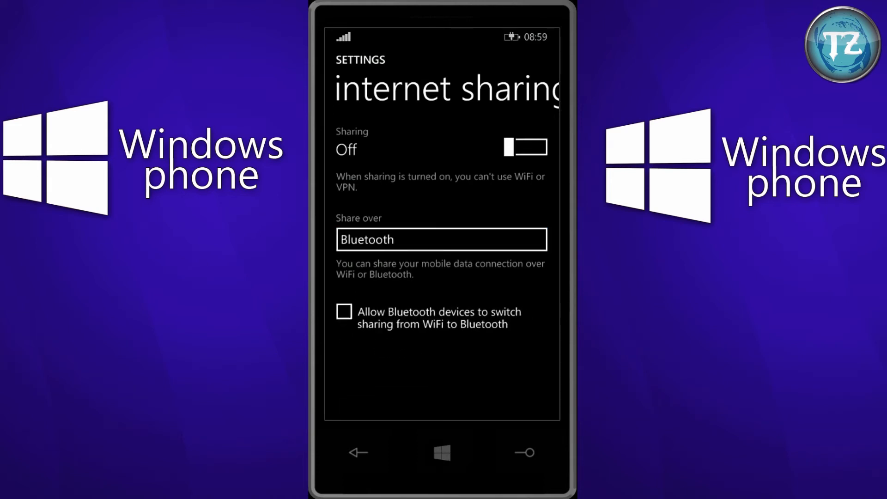
click(441, 239)
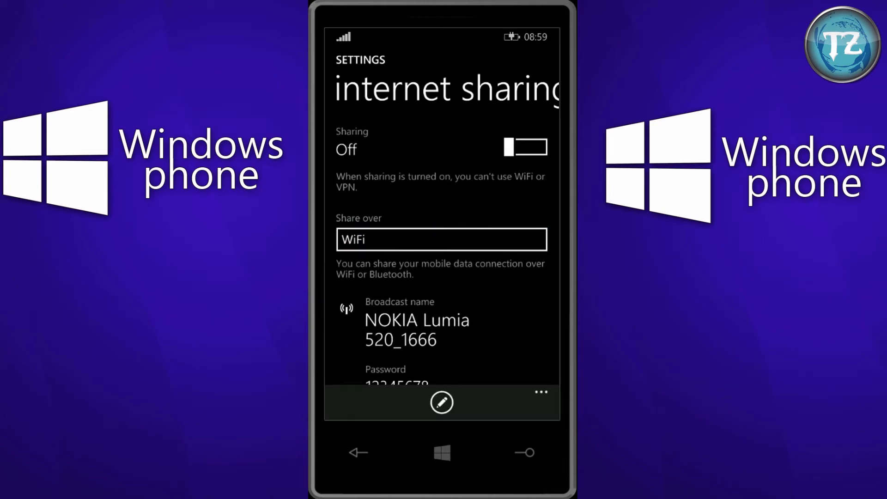
click(441, 239)
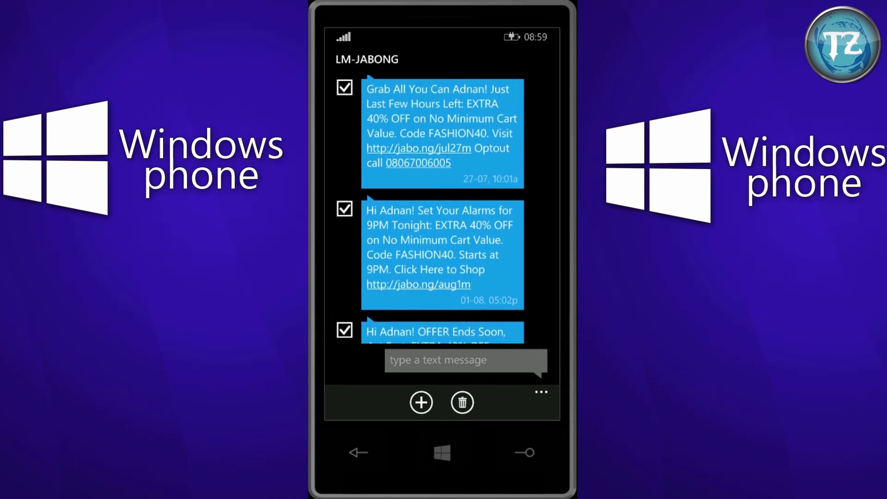
Step: Tick the messages in the LM-JABONG conversation as selected
click(540, 391)
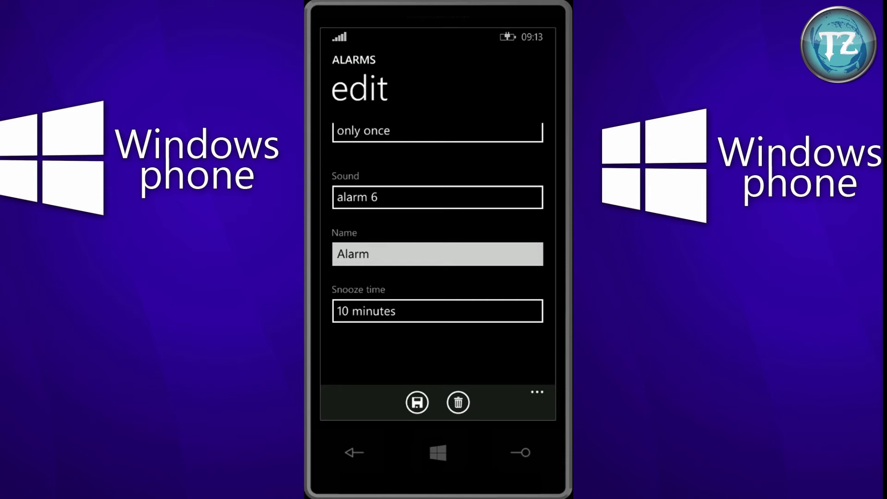
Step: Show the alarm's snooze time options, 5 minutes to 1 hour, and pick one
click(436, 311)
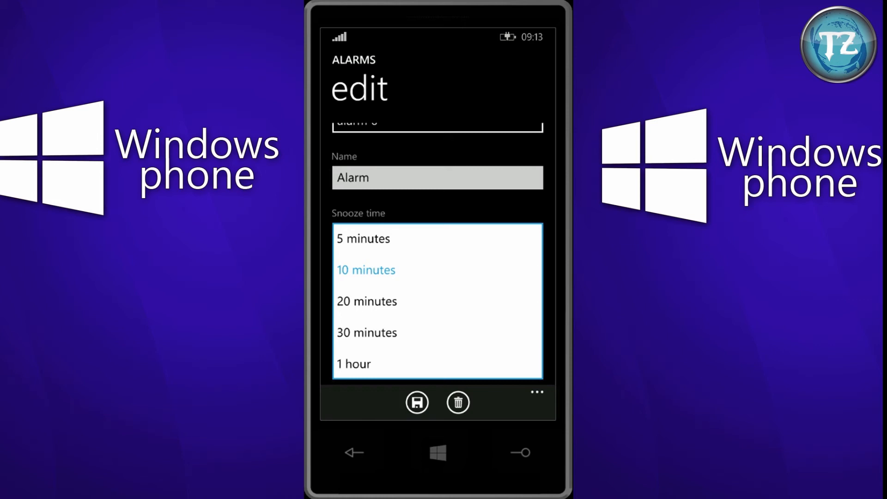
click(365, 270)
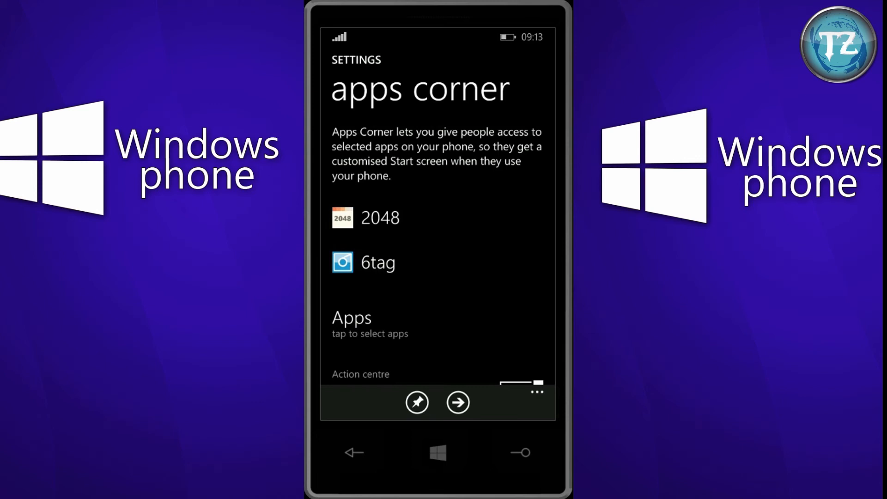
Step: Limit Apps Corner's allowed apps to 9Gag, dropping 2048 and 6tag
click(370, 325)
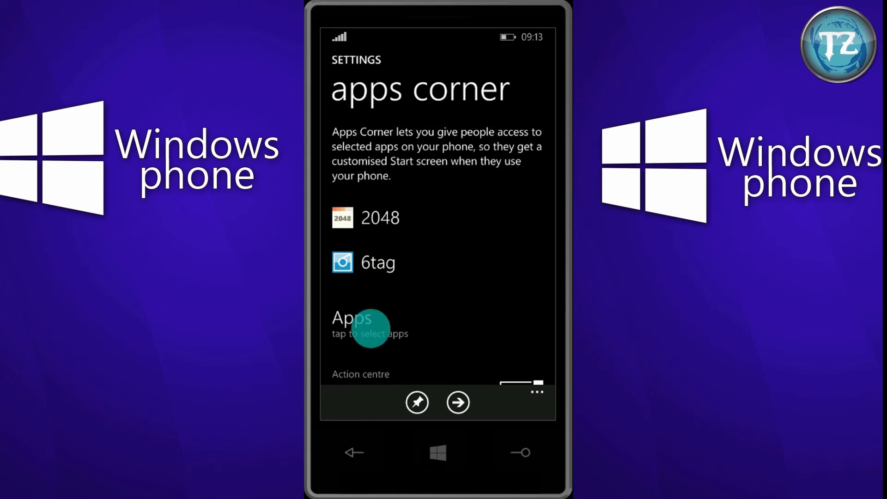
click(370, 325)
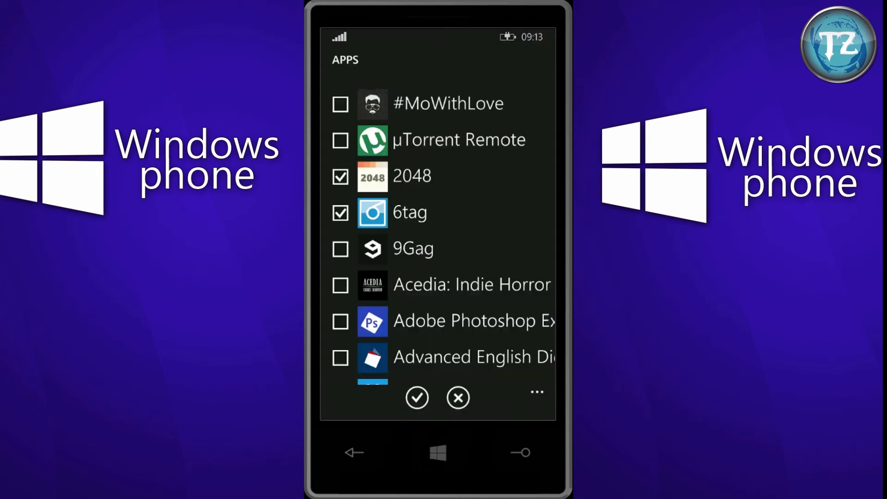
click(340, 248)
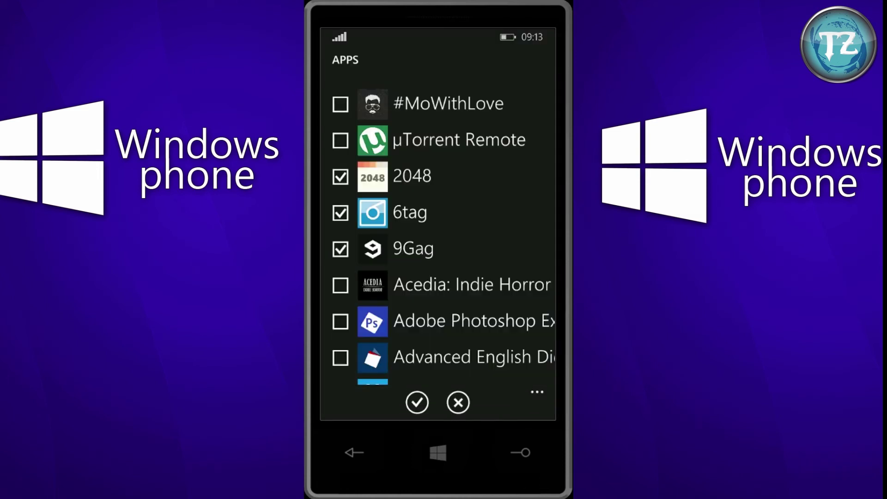
click(416, 402)
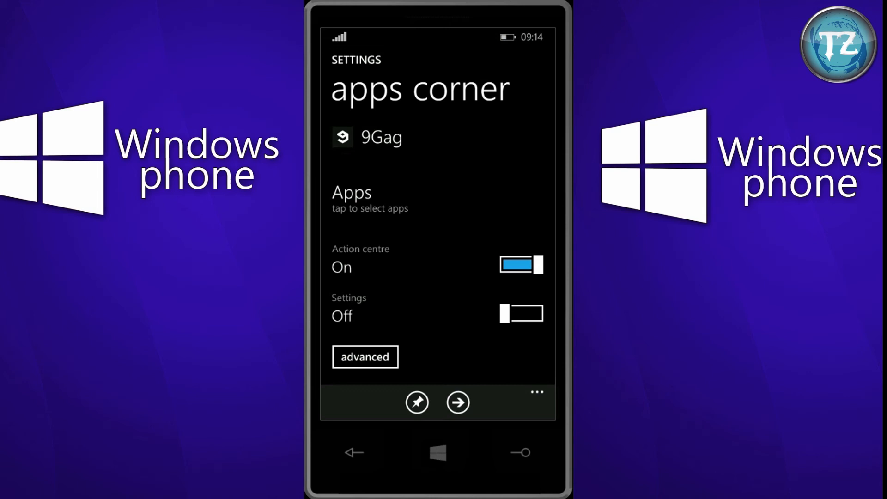
click(458, 402)
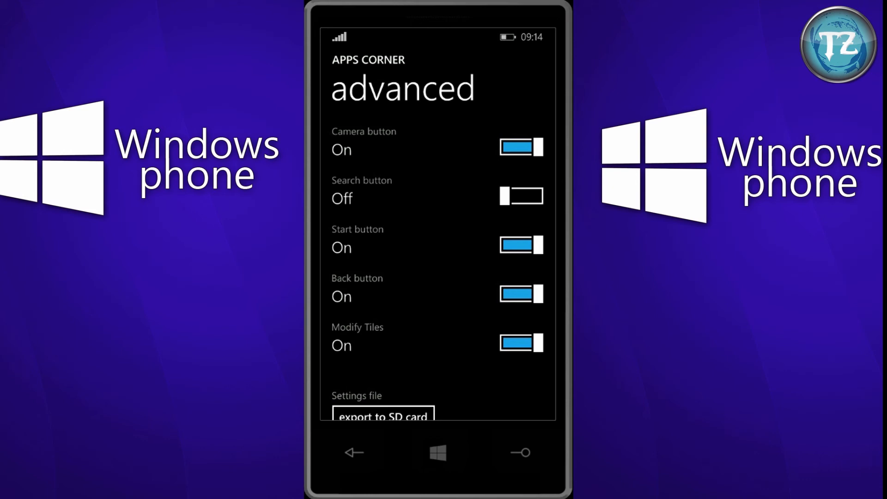
scroll(down, 3)
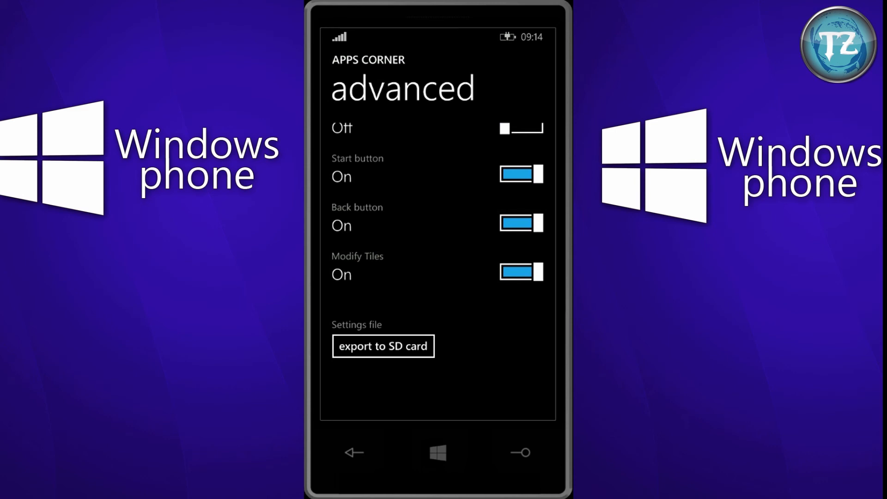
click(354, 451)
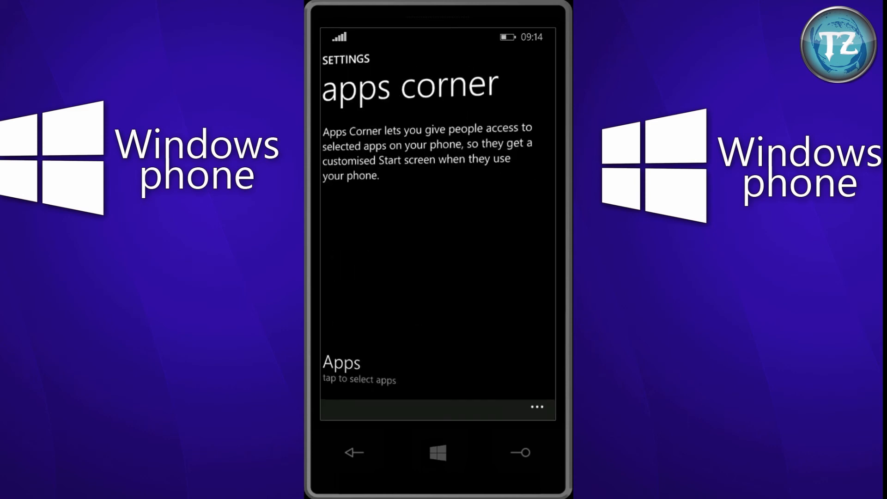